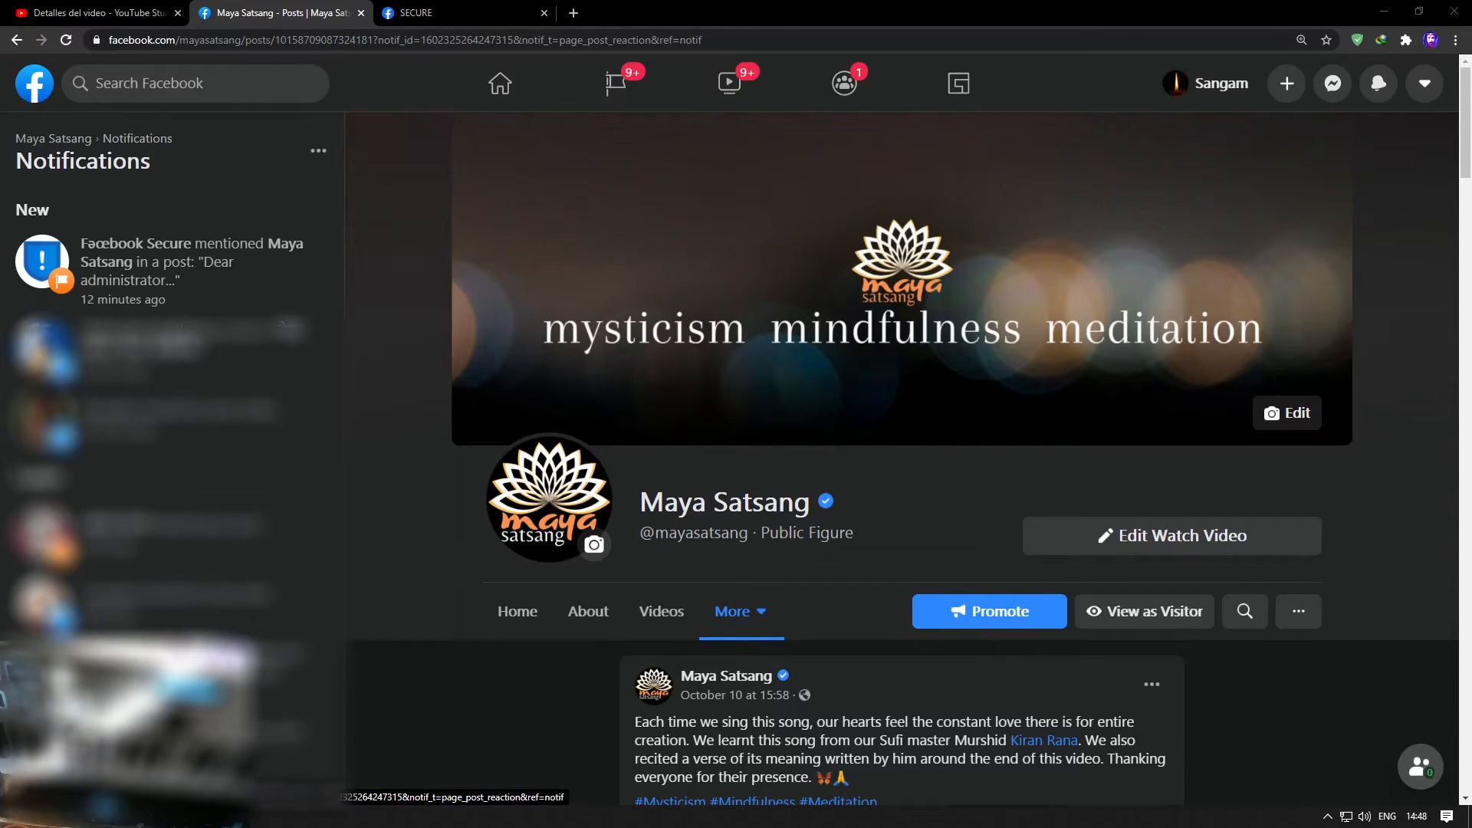
# Scroll through the fake Facebook Secure post warning the account will be disabled.
pyautogui.scroll(-3)
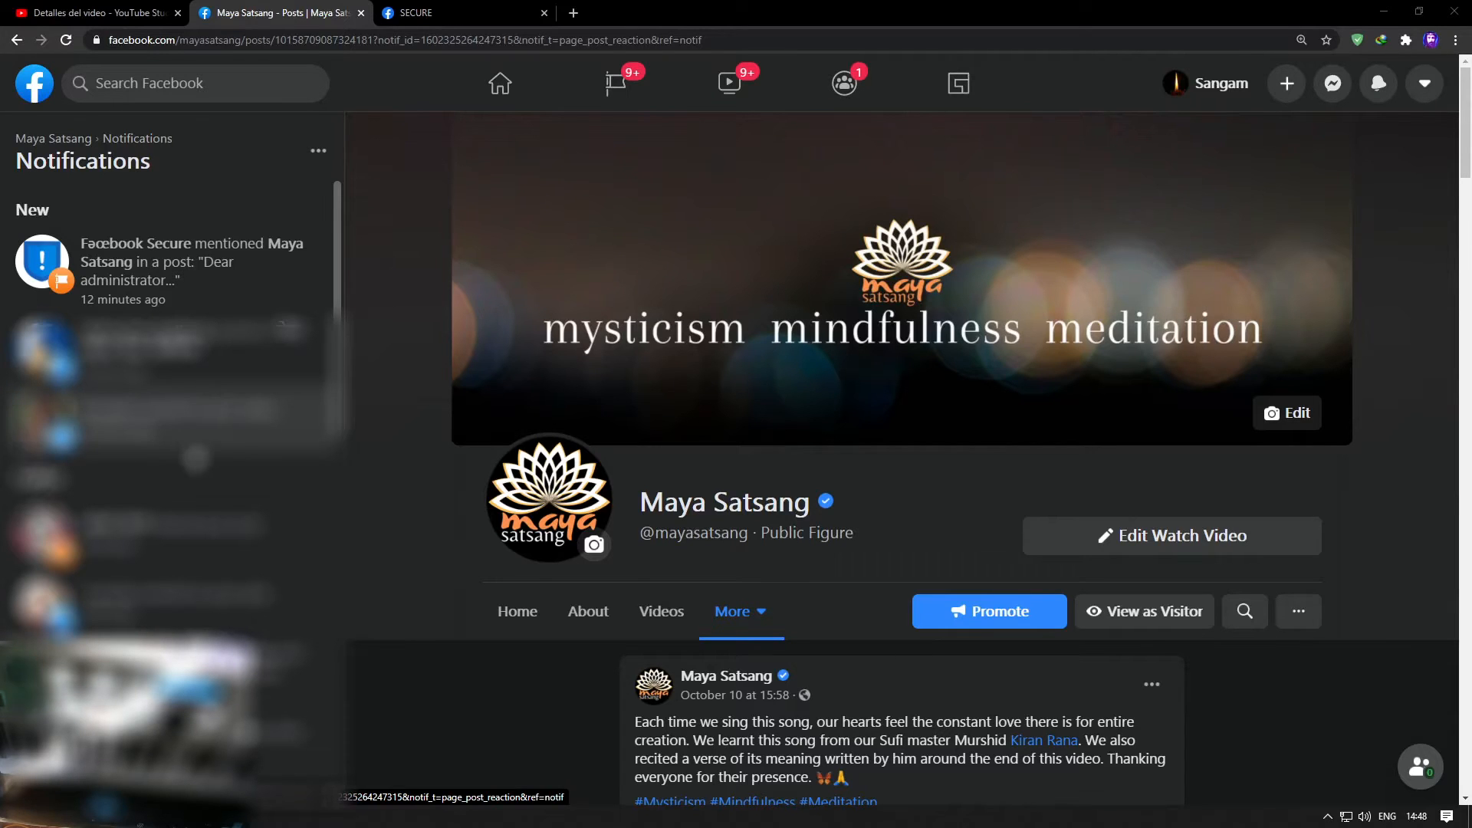
pyautogui.moveTo(222, 261)
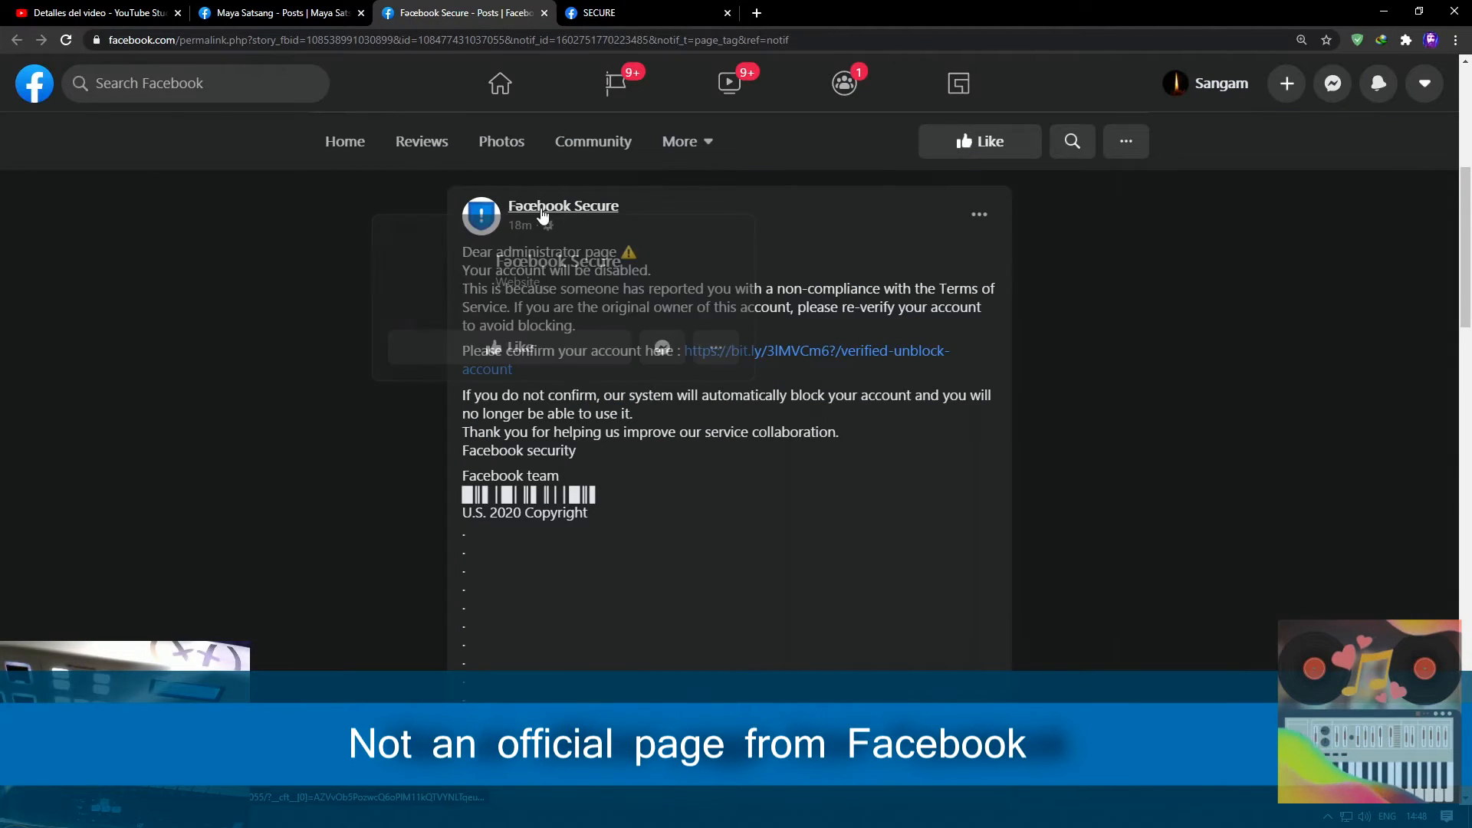
pyautogui.moveTo(563, 206)
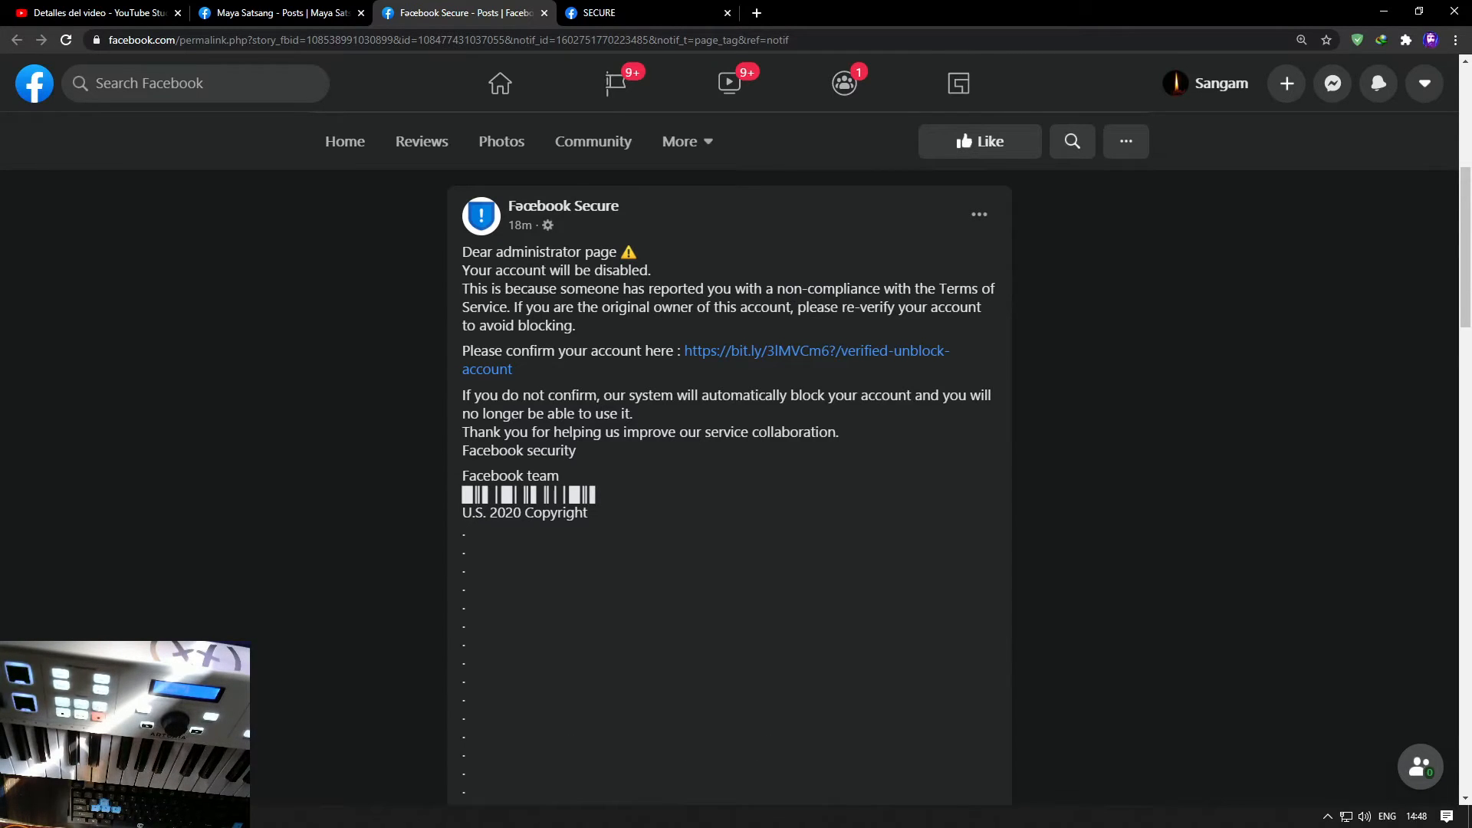
pyautogui.moveTo(592, 335)
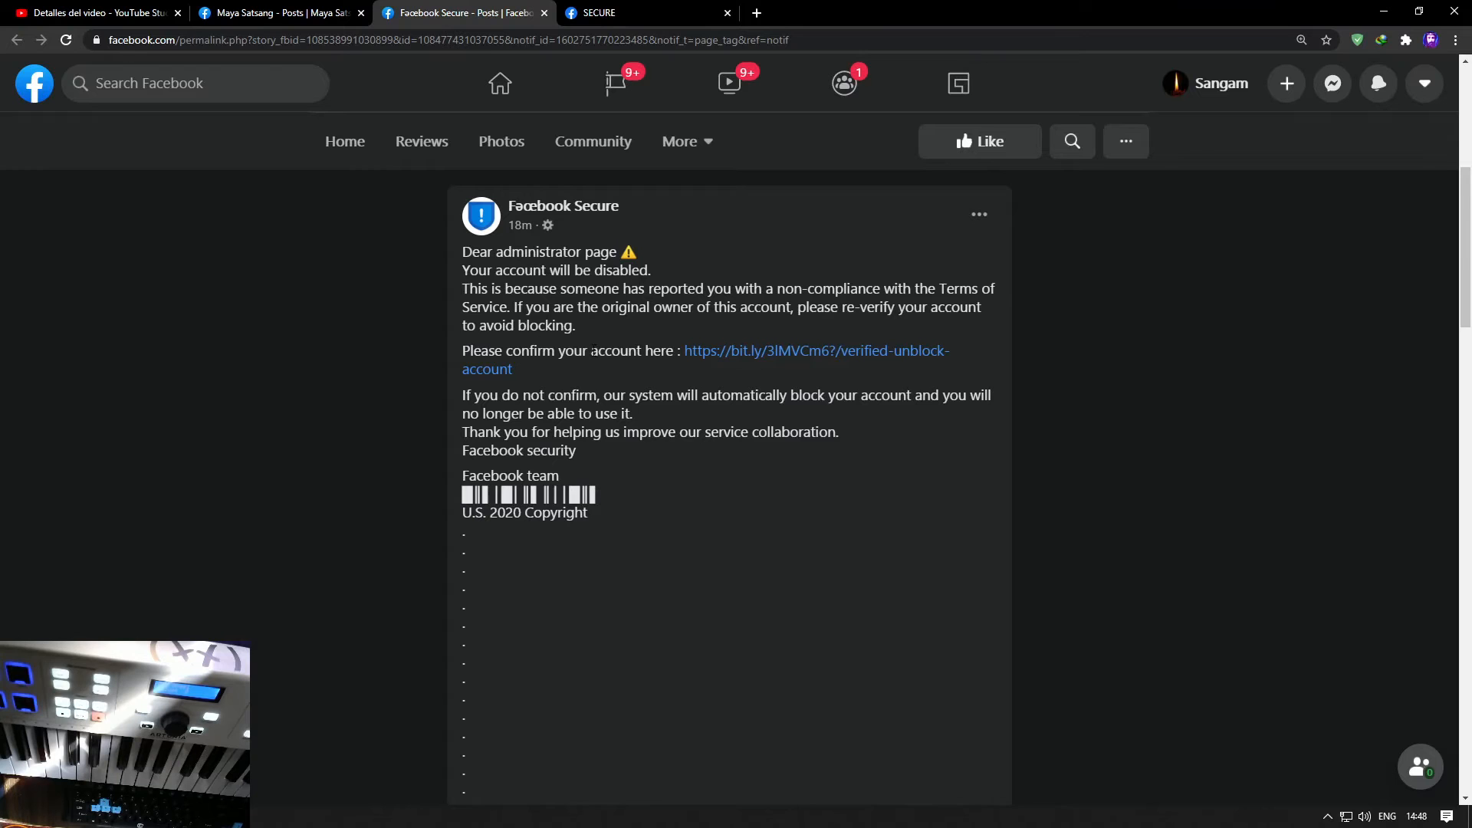
pyautogui.moveTo(787, 361)
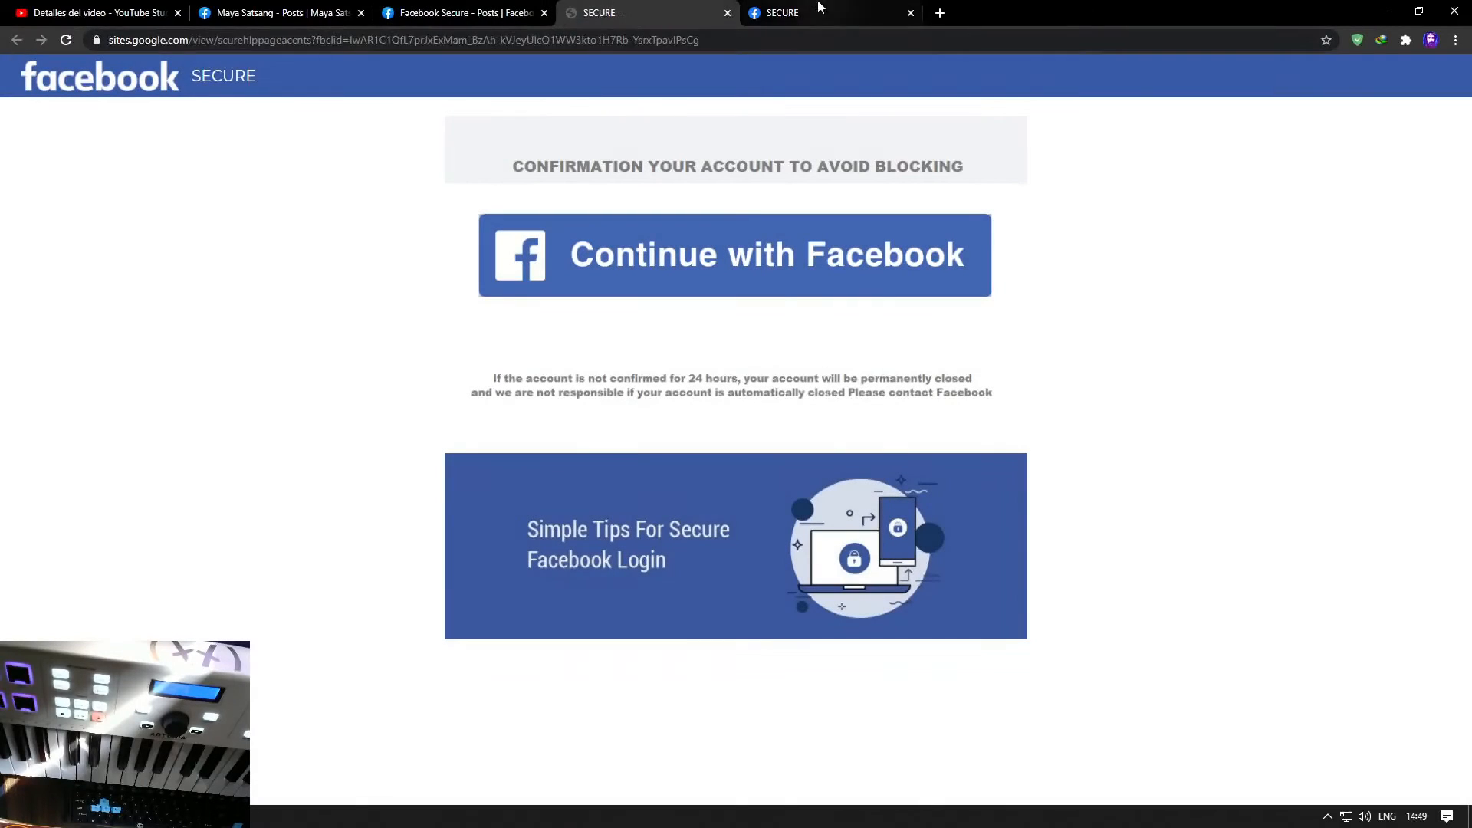
# Switch to the SECURE tab showing the sites.google.com 'Continue with Facebook' page.
pyautogui.click(908, 12)
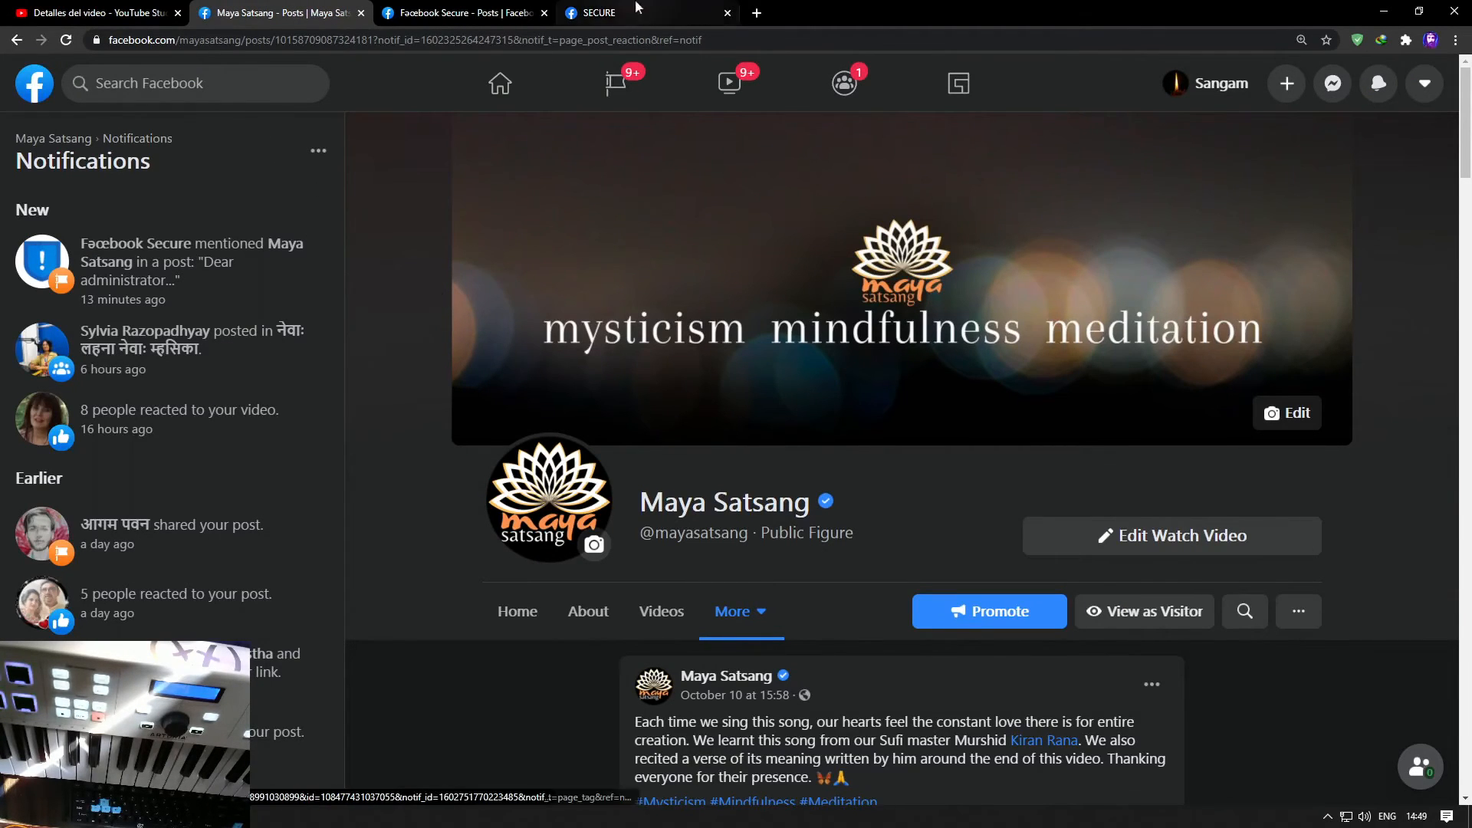
# Return to the Maya Satsang page's Notifications view.
pyautogui.click(193, 262)
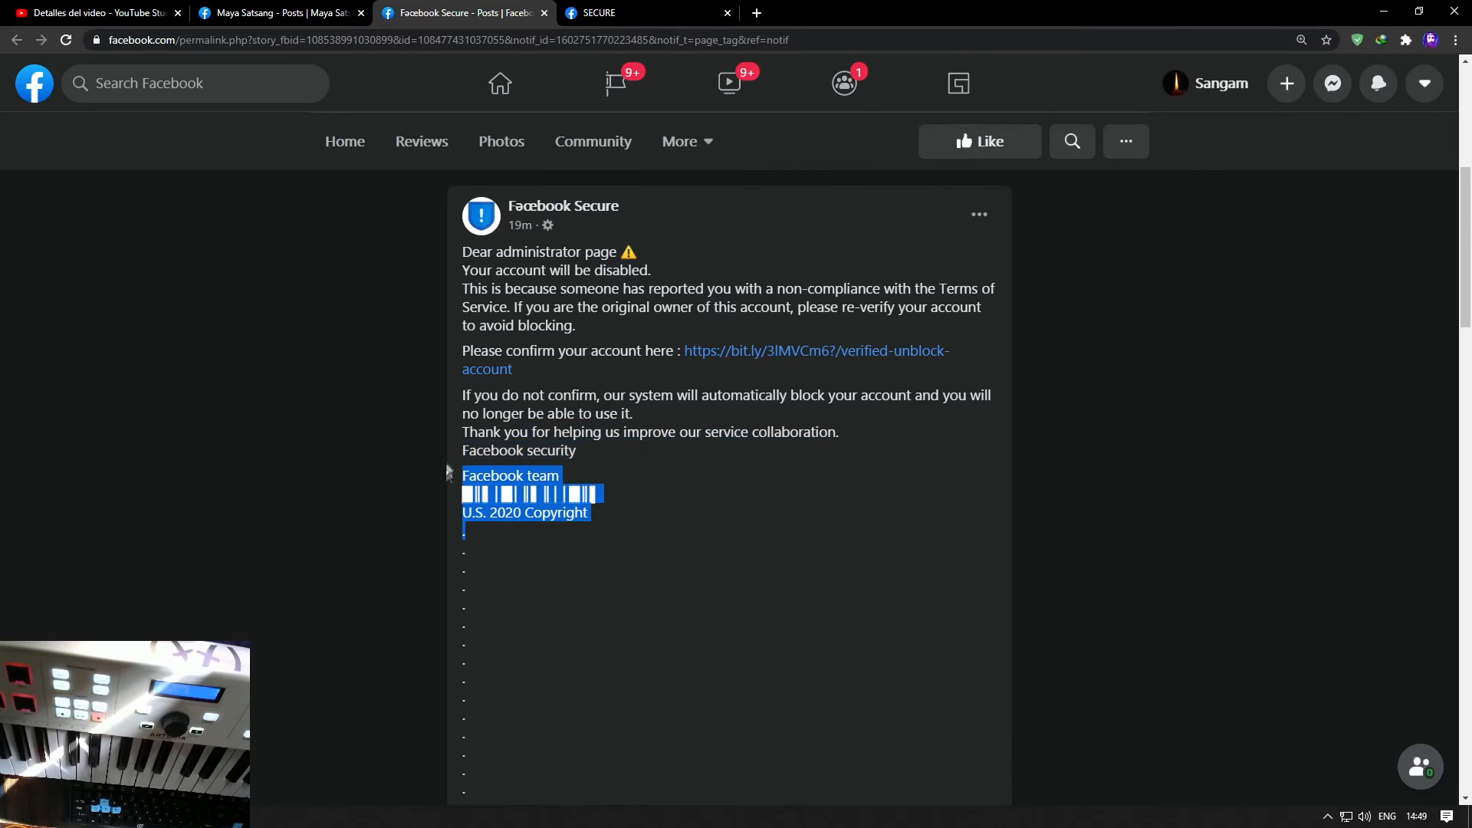
# Scroll past the dots to the CC Admin list of tagged pages and people.
pyautogui.scroll(-3)
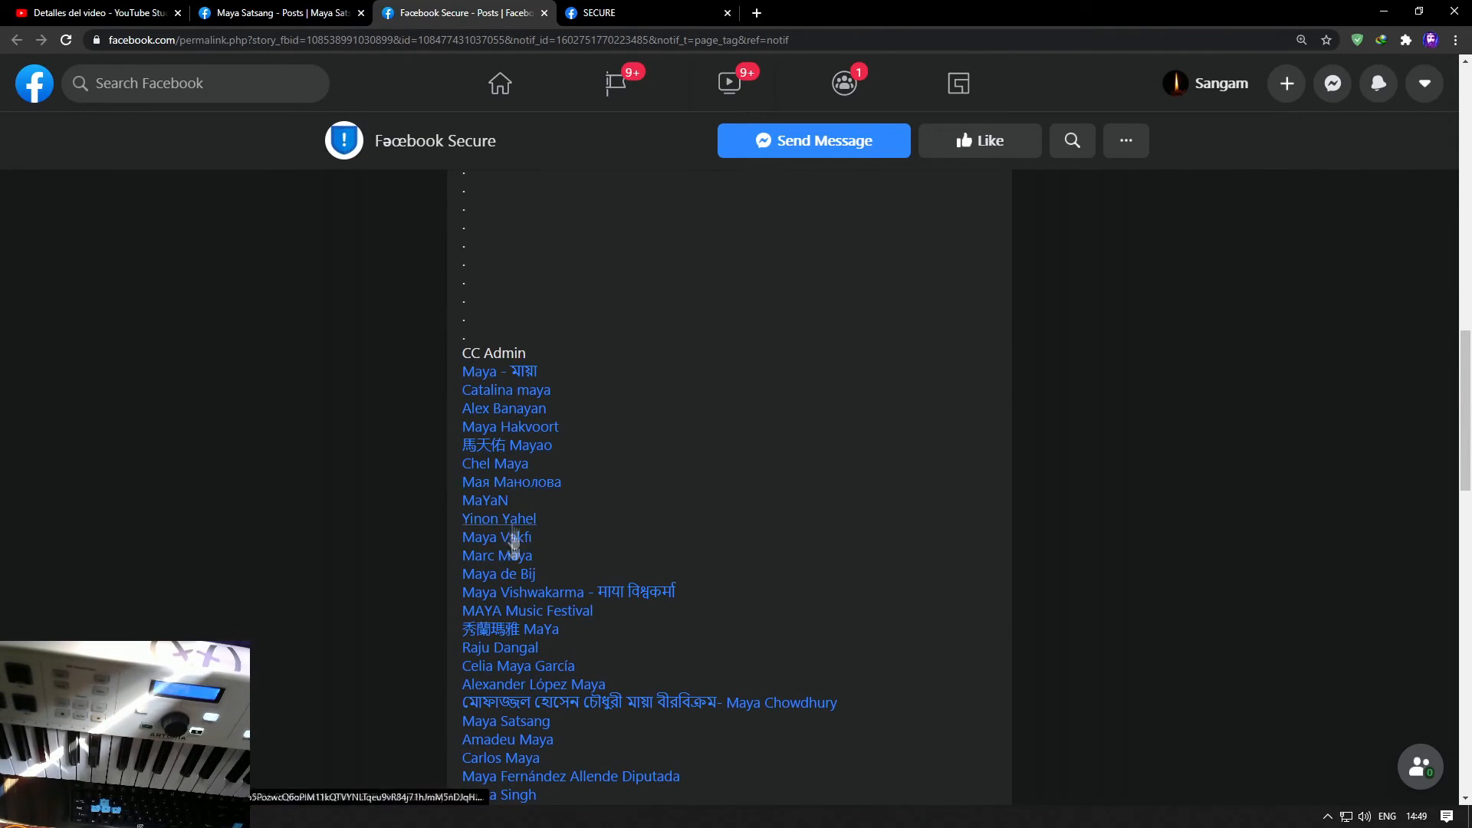
pyautogui.scroll(-3)
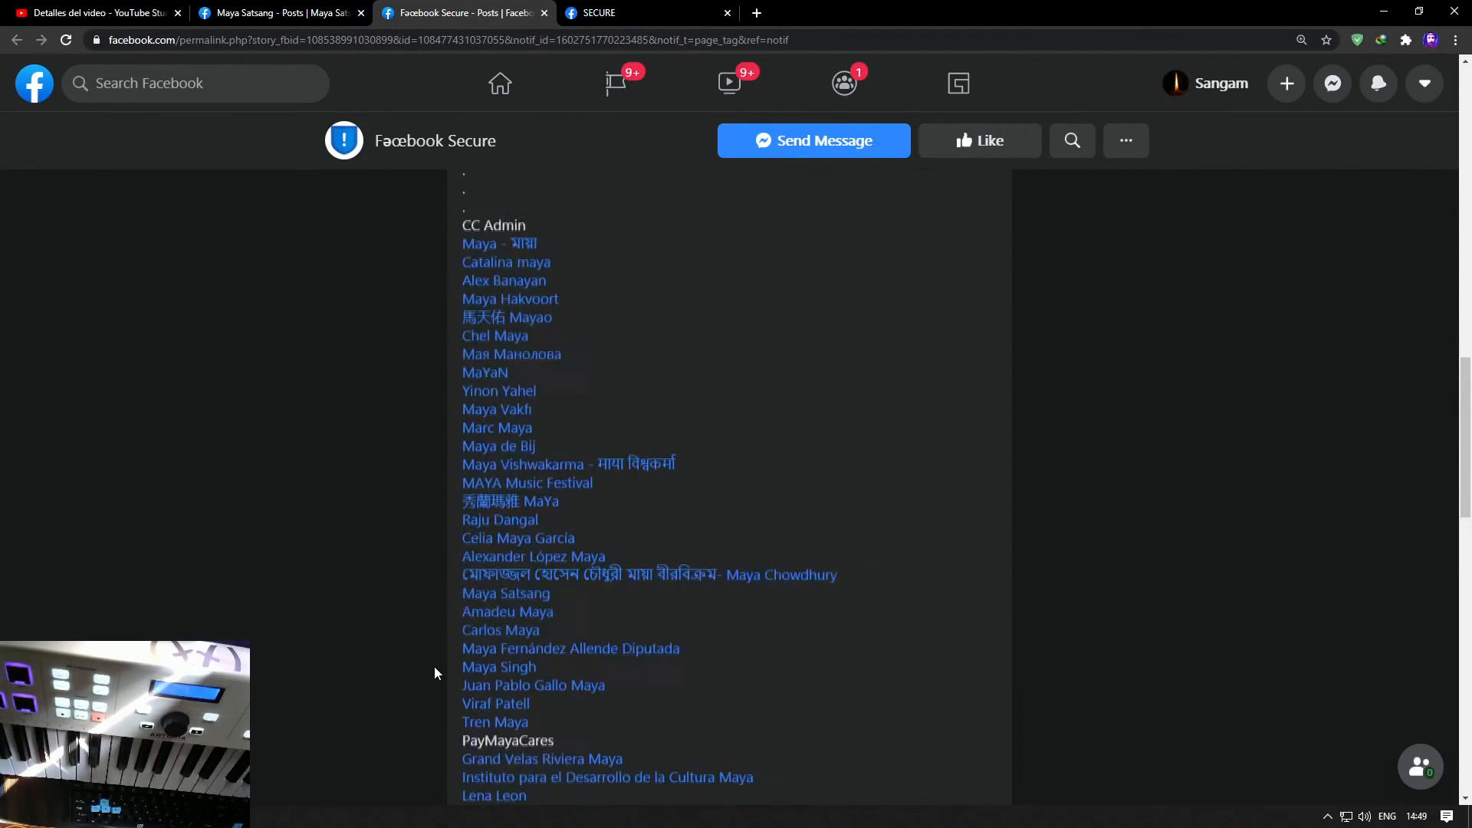
pyautogui.scroll(-3)
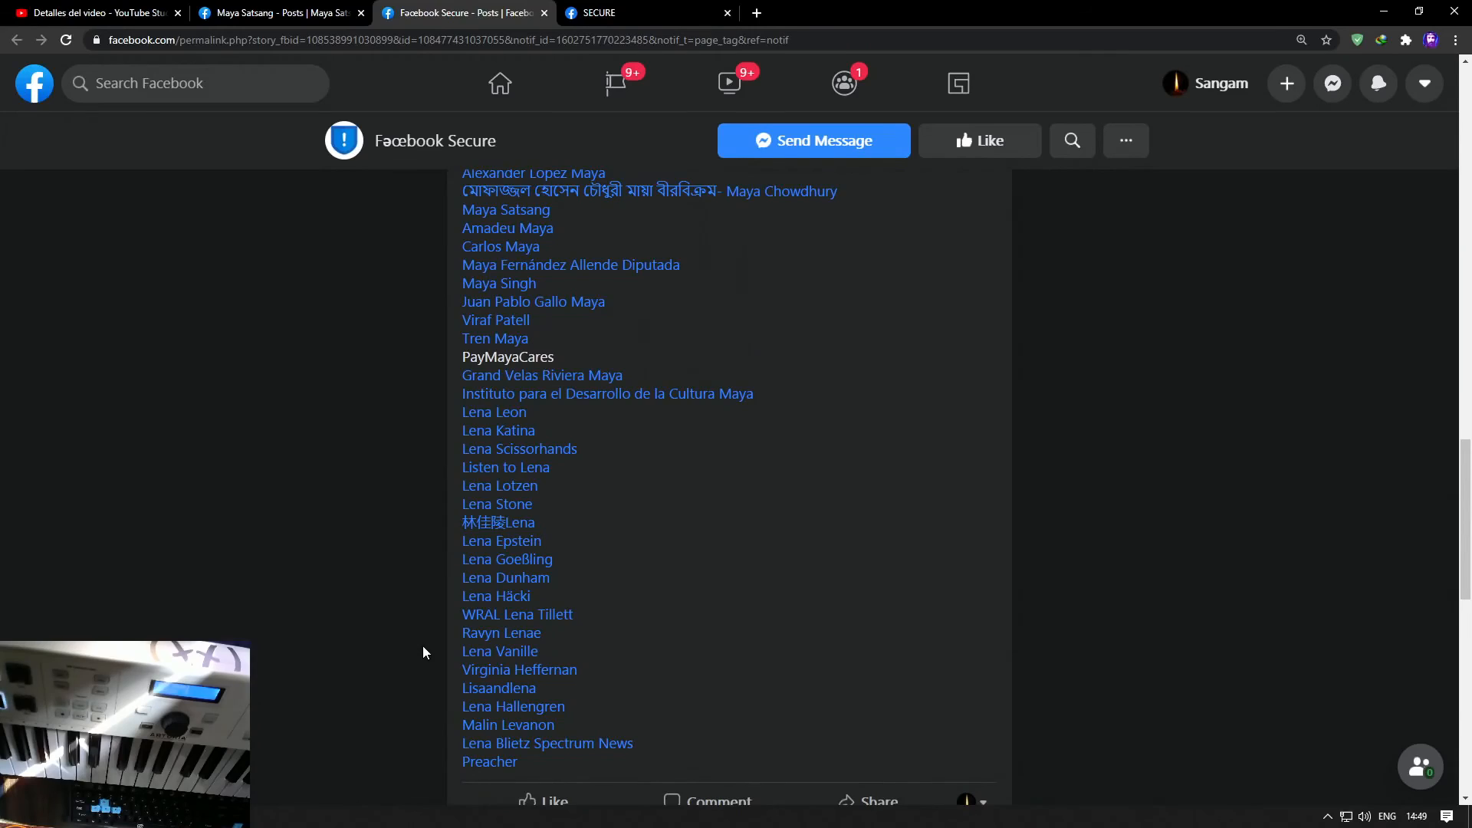